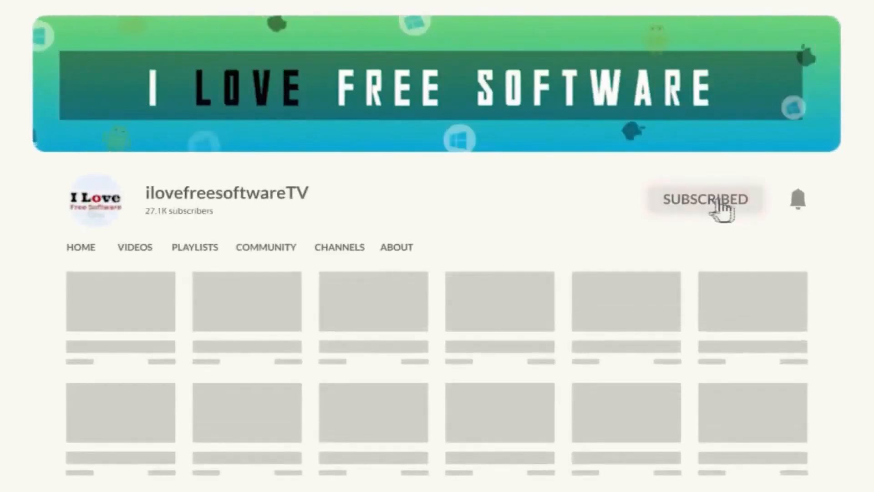
# Start the free GIF signature creator from Bonjoro's video email signature page
pyautogui.click(799, 199)
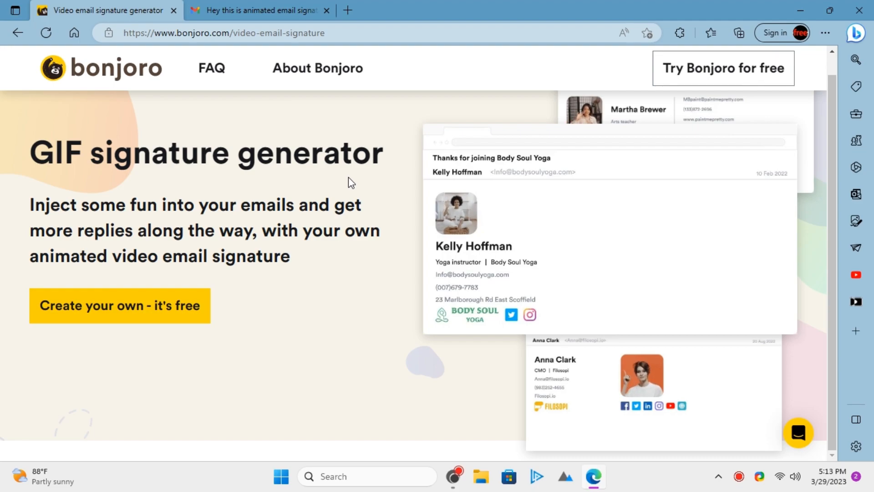
pyautogui.moveTo(332, 226)
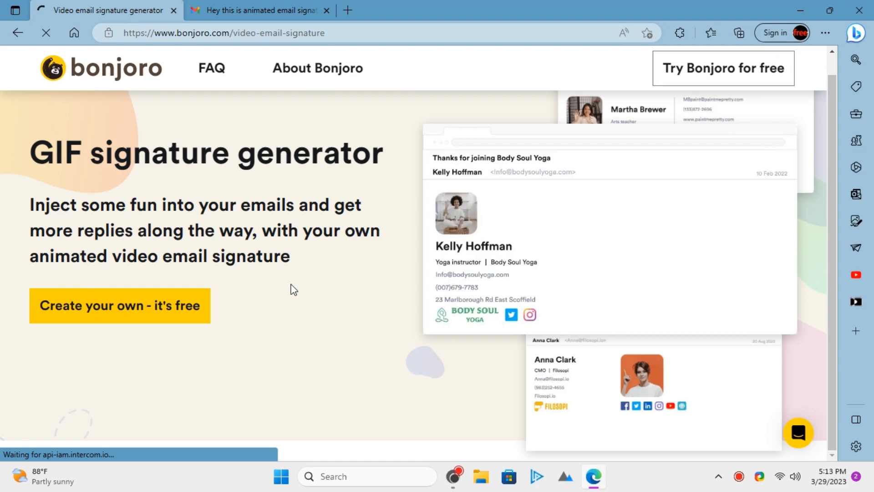
pyautogui.click(119, 306)
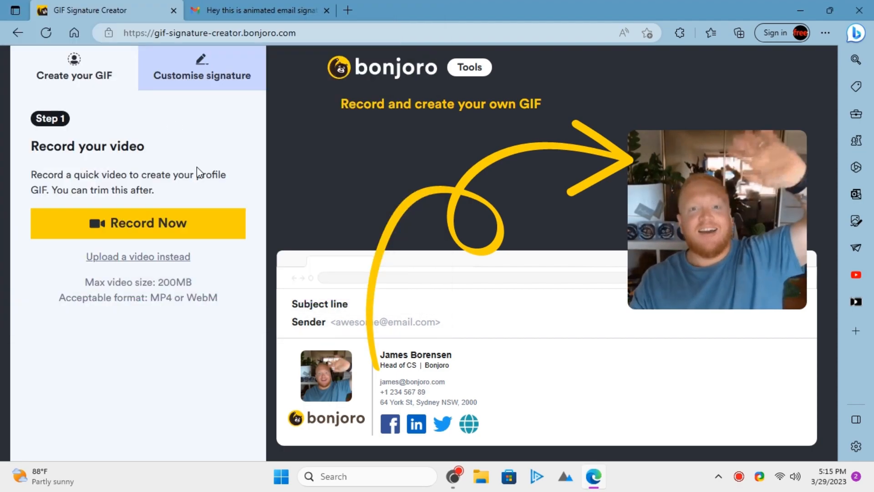
# Record a short waving clip, trim and convert it to a GIF, and continue to signature design
pyautogui.click(137, 223)
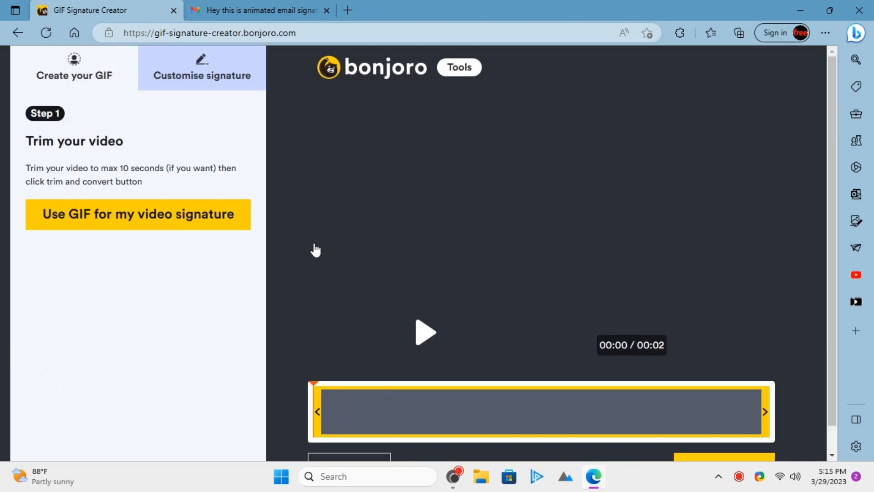
pyautogui.scroll(-3)
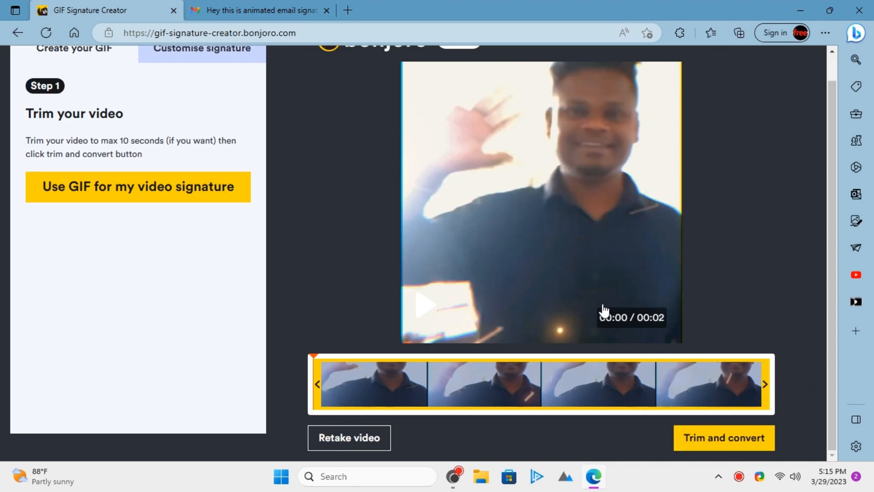
pyautogui.click(723, 438)
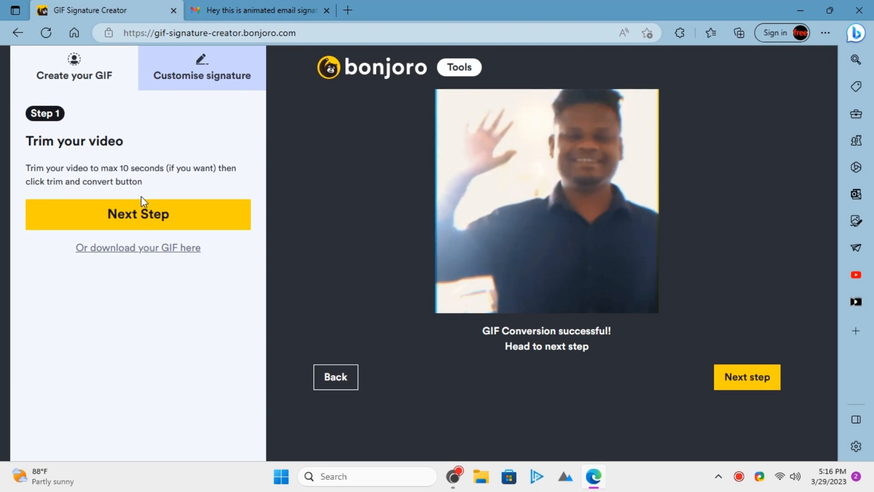
pyautogui.click(746, 377)
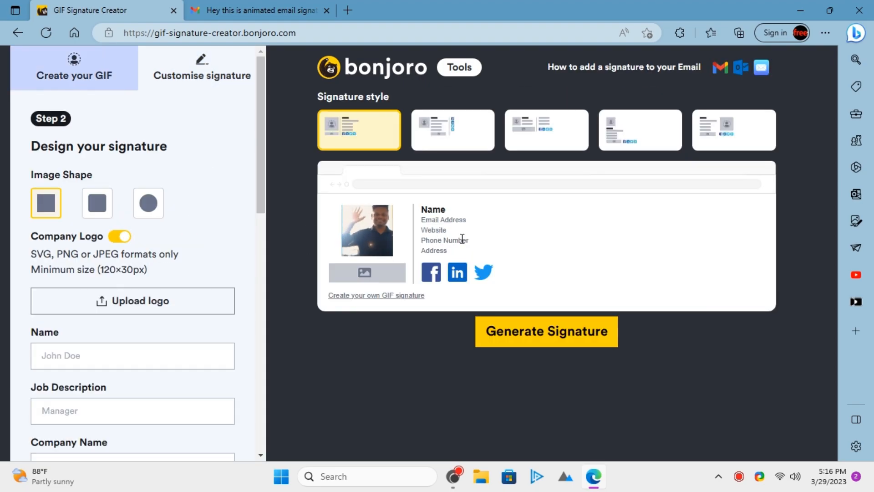
pyautogui.moveTo(177, 217)
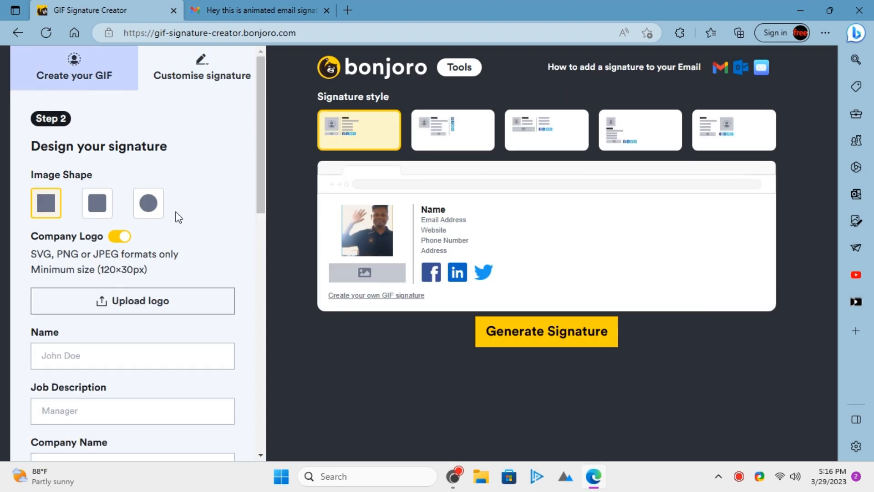
# Preview the stacked layout, return to the first layout, and upload the TRI-MOUNTAIN logo file
pyautogui.click(640, 129)
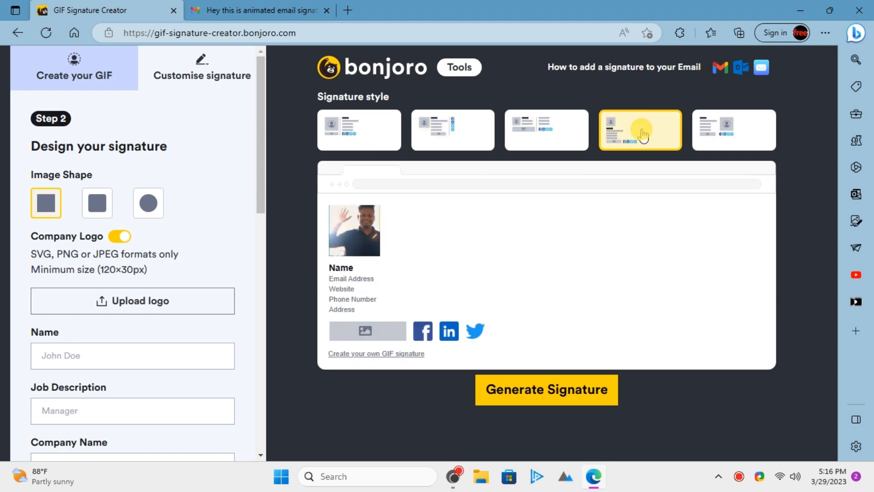
pyautogui.click(453, 130)
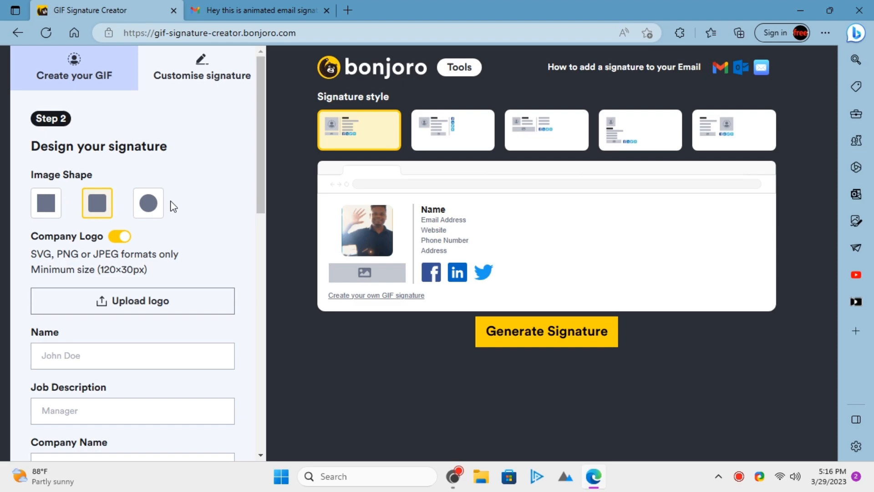
pyautogui.click(132, 300)
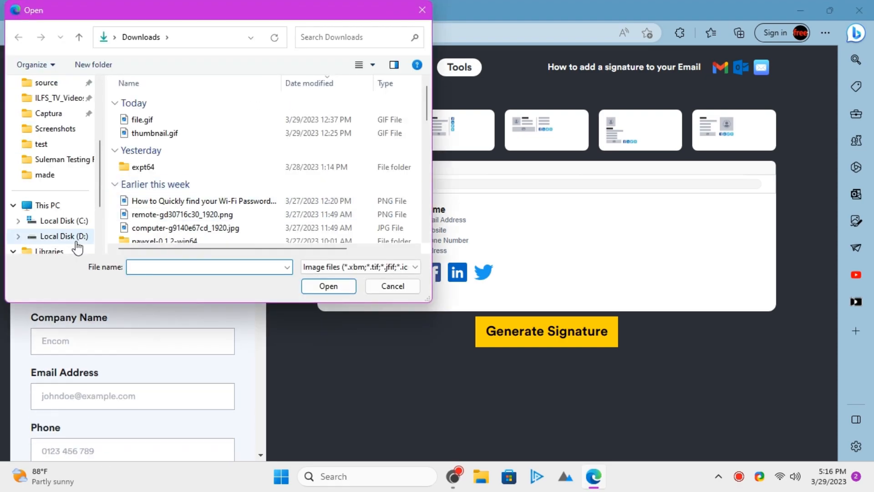
pyautogui.click(328, 285)
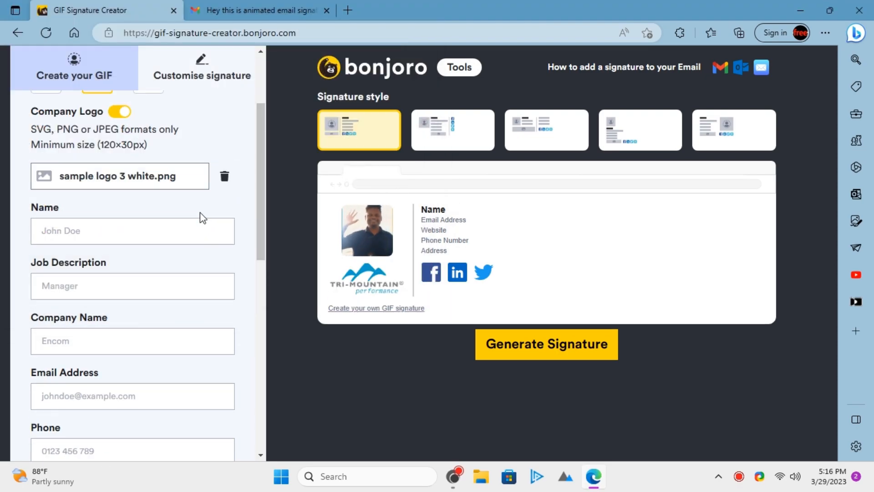
pyautogui.write('Mr Dipen')
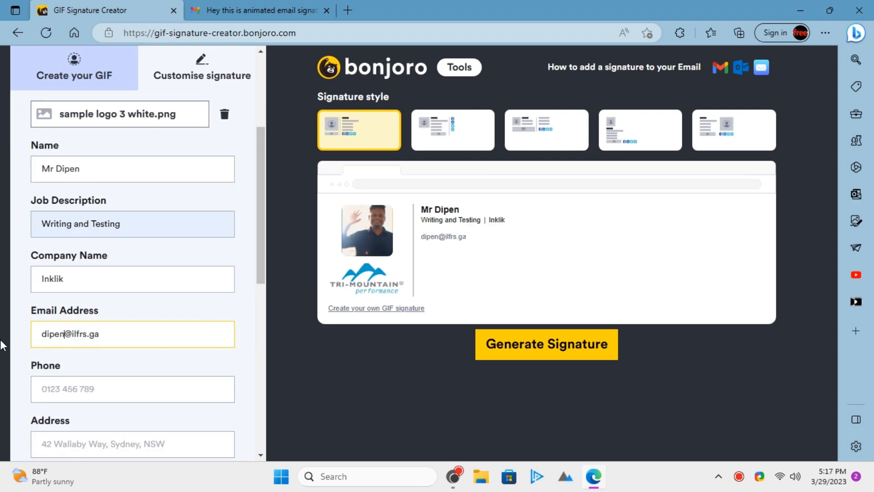
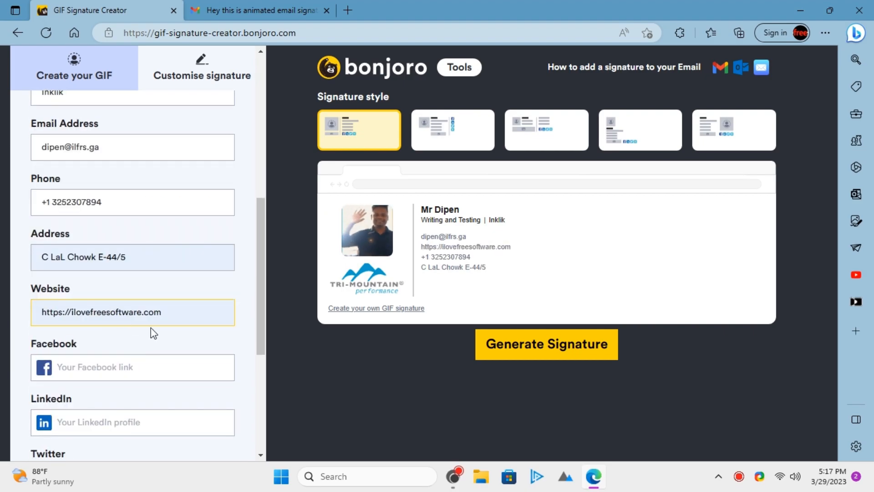
pyautogui.write('ilovefreesw')
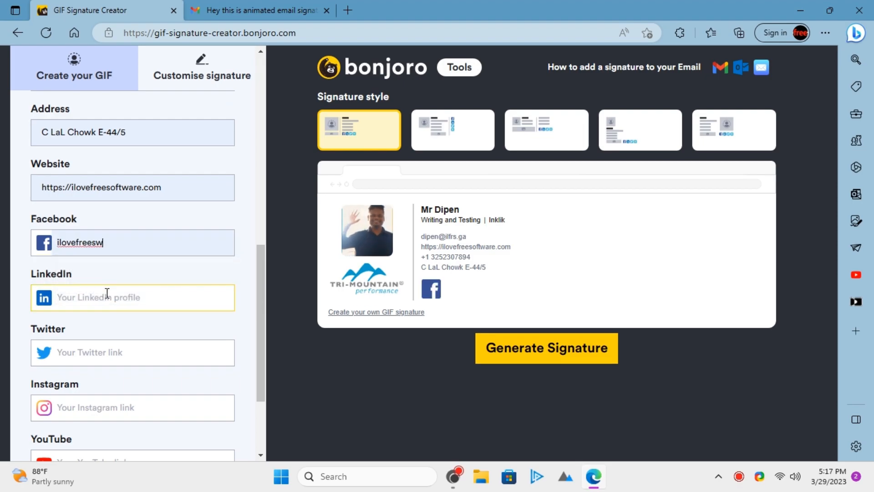
pyautogui.write('ilovefreesw')
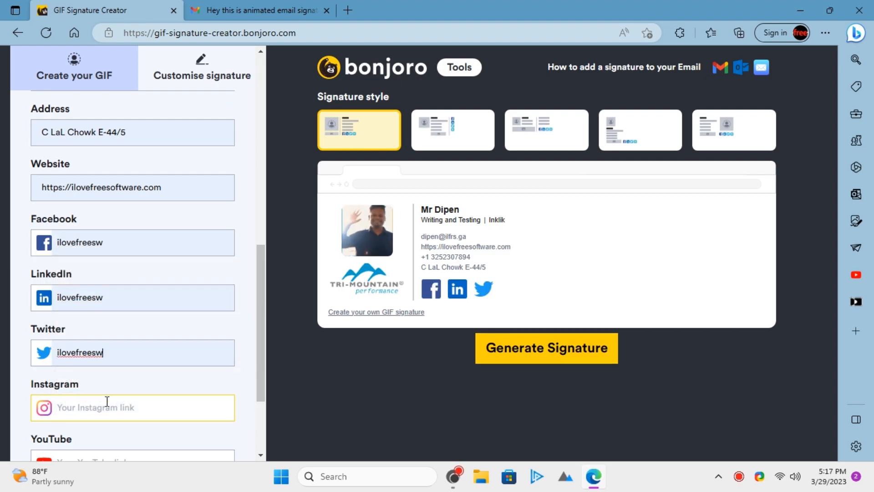
pyautogui.write('ilovefreesw')
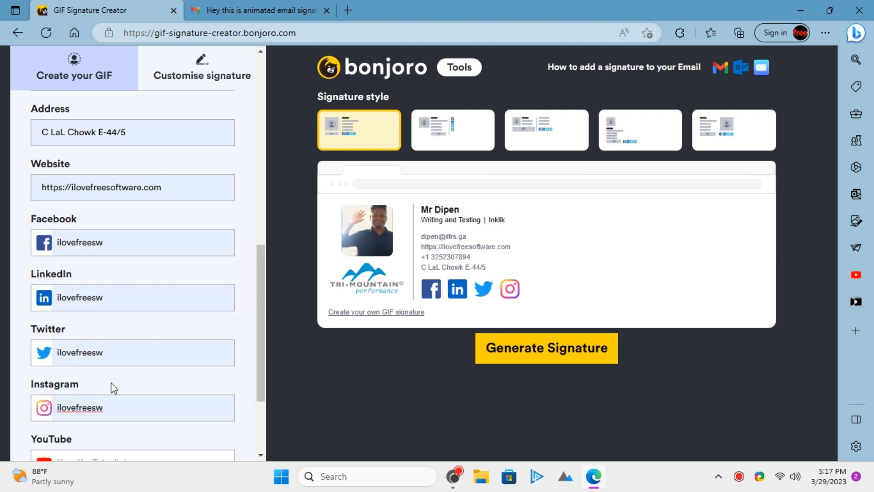
pyautogui.scroll(-3)
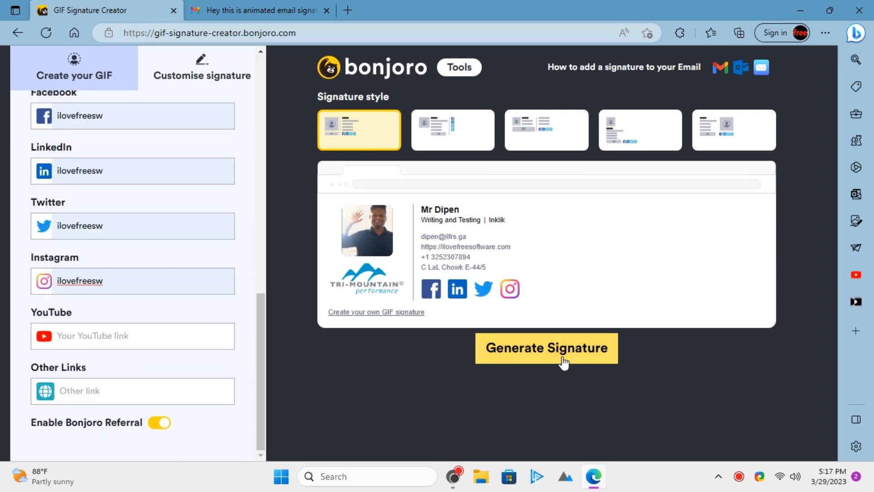
# Generate the signature, copy it to the clipboard, and launch Gmail in a new tab
pyautogui.click(546, 348)
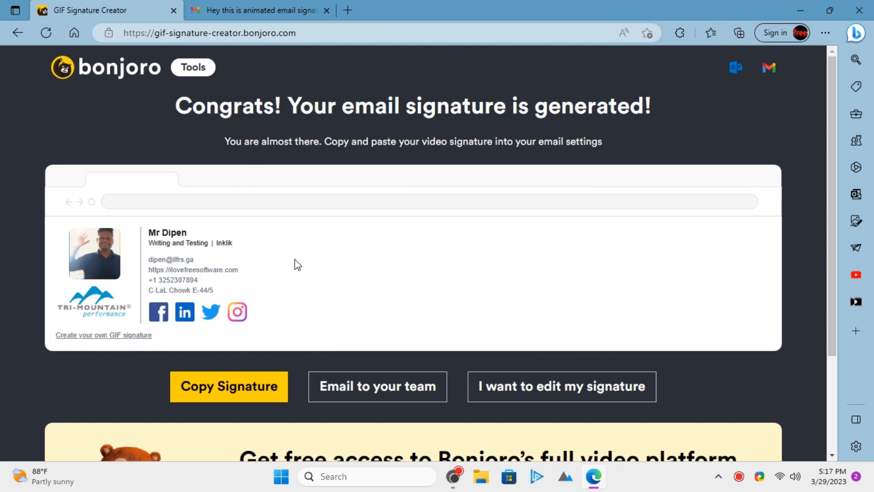
pyautogui.click(229, 385)
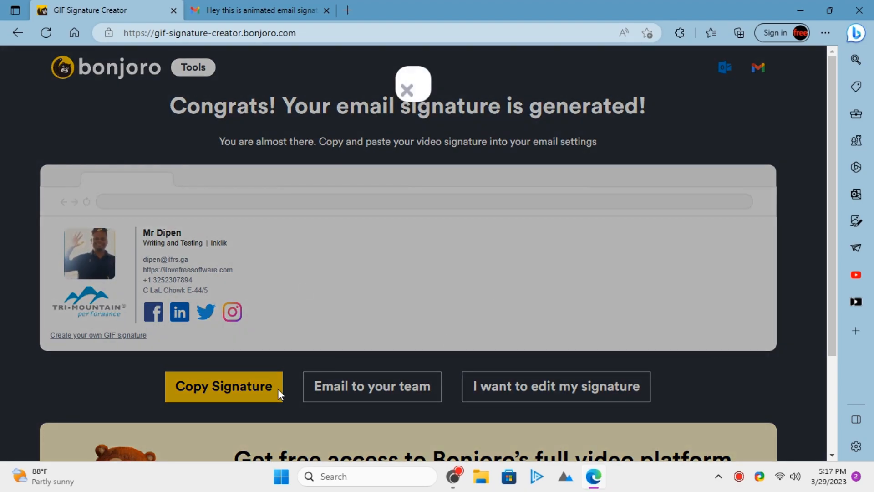
pyautogui.click(407, 89)
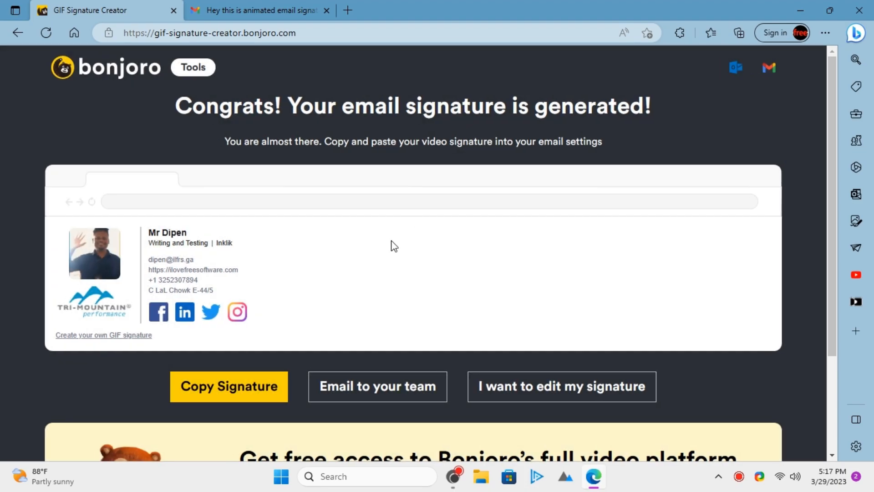
pyautogui.click(229, 385)
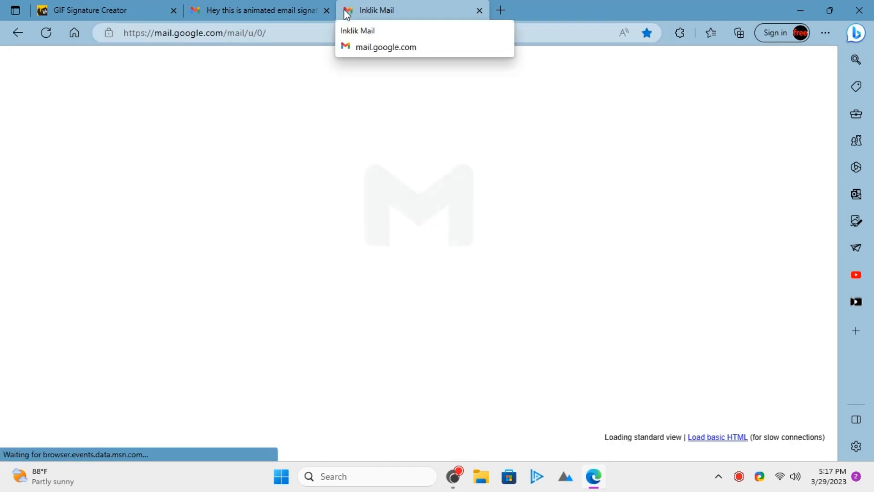
# Go from Gmail's quick settings panel to the full General settings page
pyautogui.click(692, 65)
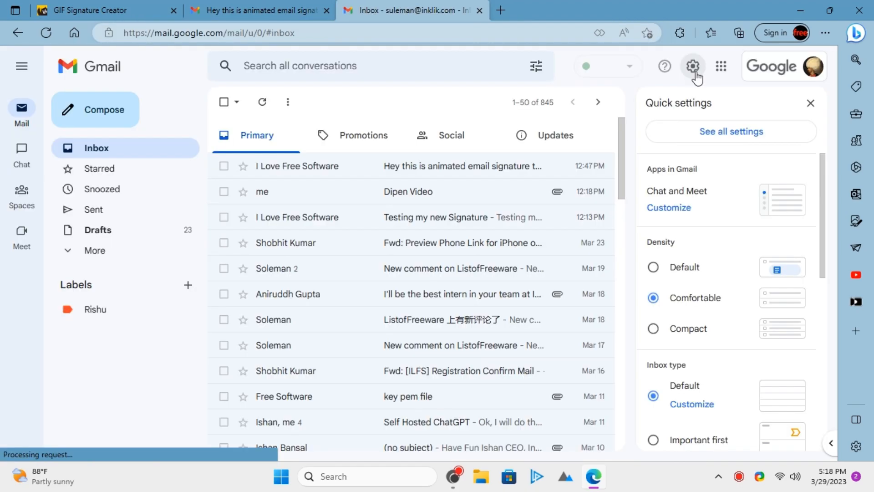
pyautogui.click(533, 103)
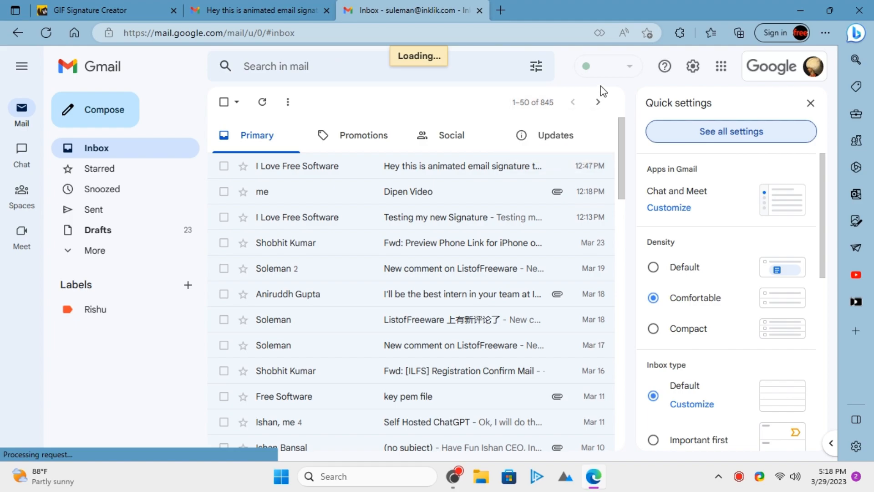
pyautogui.click(731, 131)
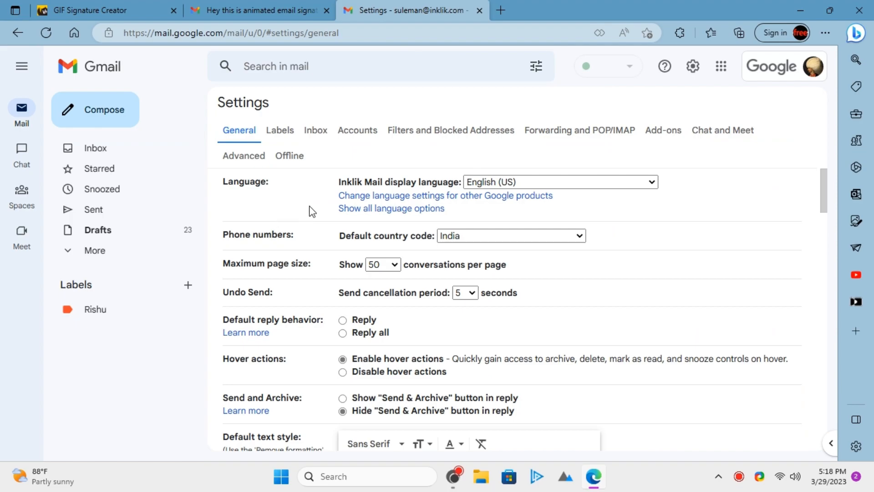
# Create a new Gmail signature named test101 and paste the copied GIF signature into it
pyautogui.scroll(-3)
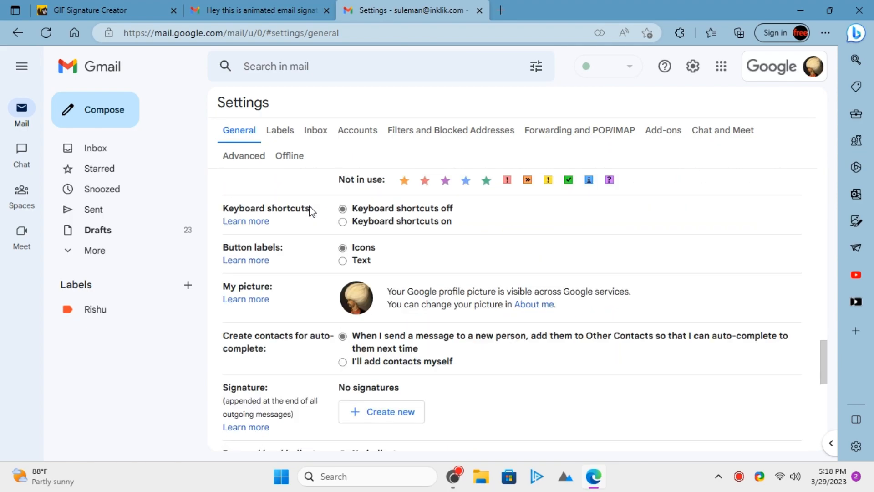
pyautogui.scroll(-3)
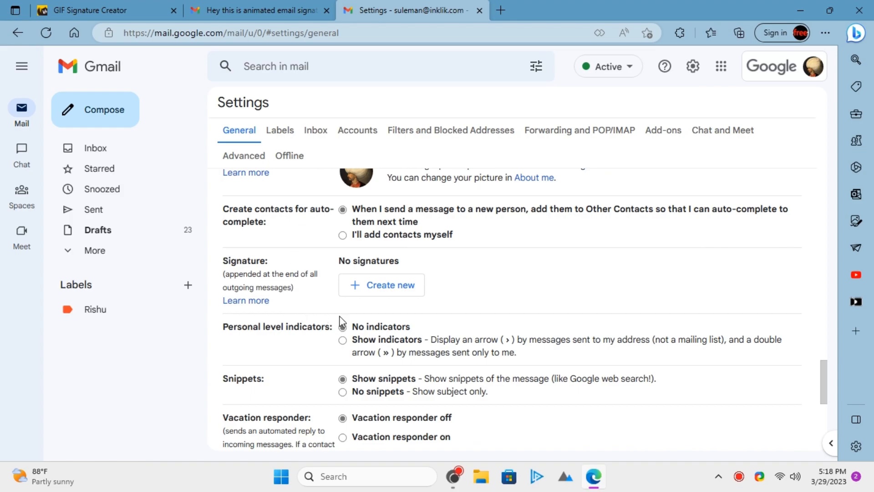
pyautogui.click(381, 285)
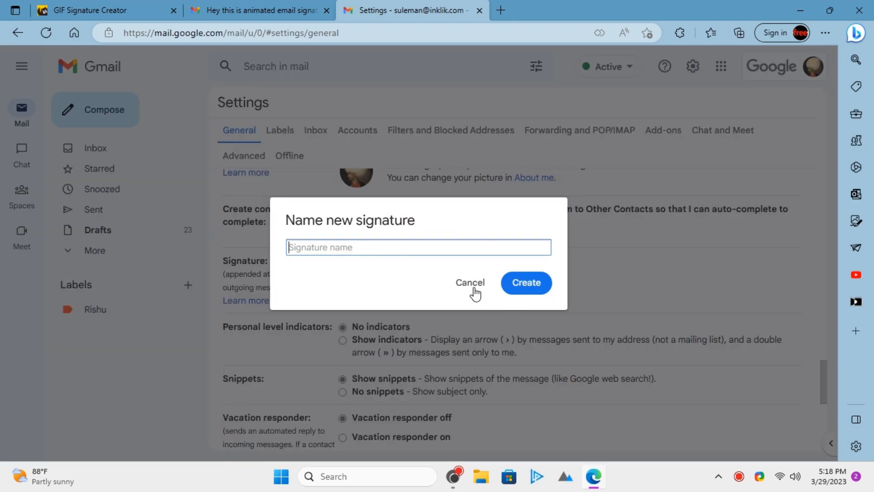
pyautogui.write('test101')
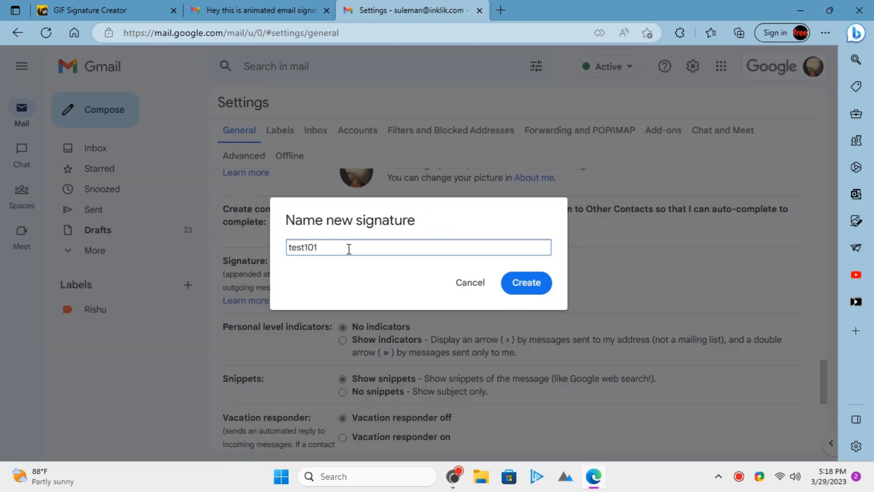
pyautogui.click(524, 283)
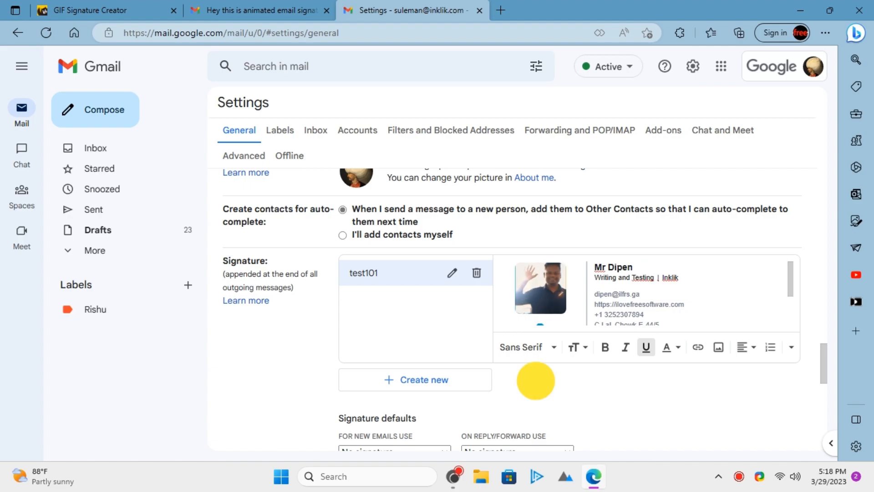
# Choose test101 as the 'For new emails use' default signature and save the change
pyautogui.scroll(-3)
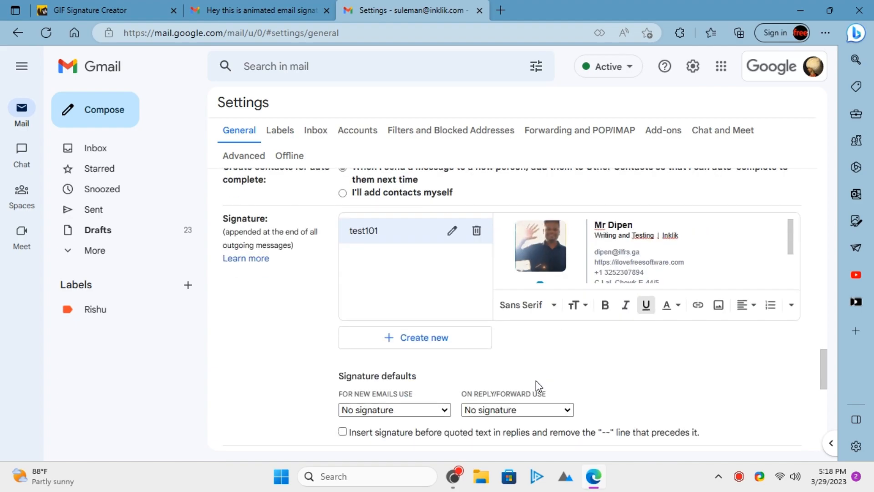
pyautogui.click(394, 409)
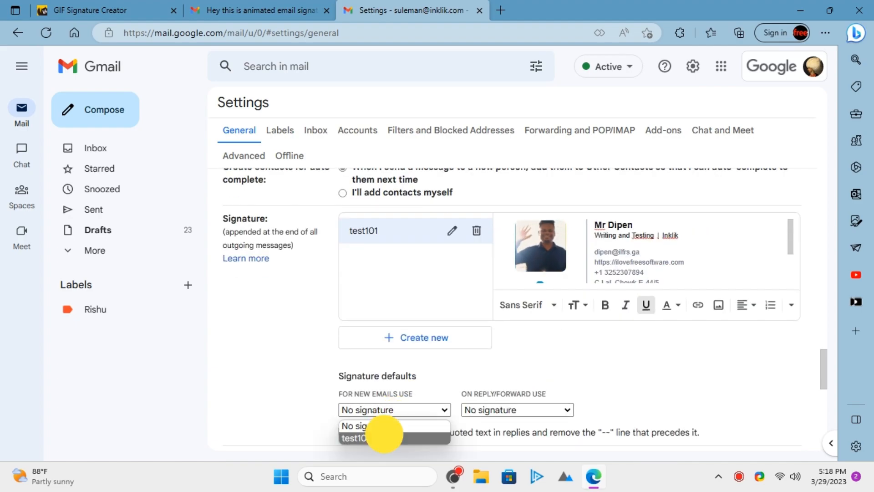
pyautogui.click(353, 438)
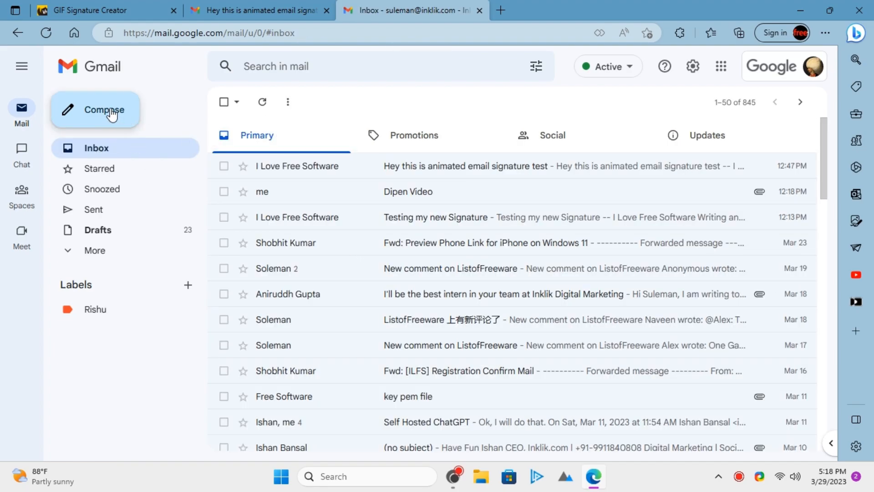
# Compose and send a test email, then view it arriving with the animated signature
pyautogui.click(105, 110)
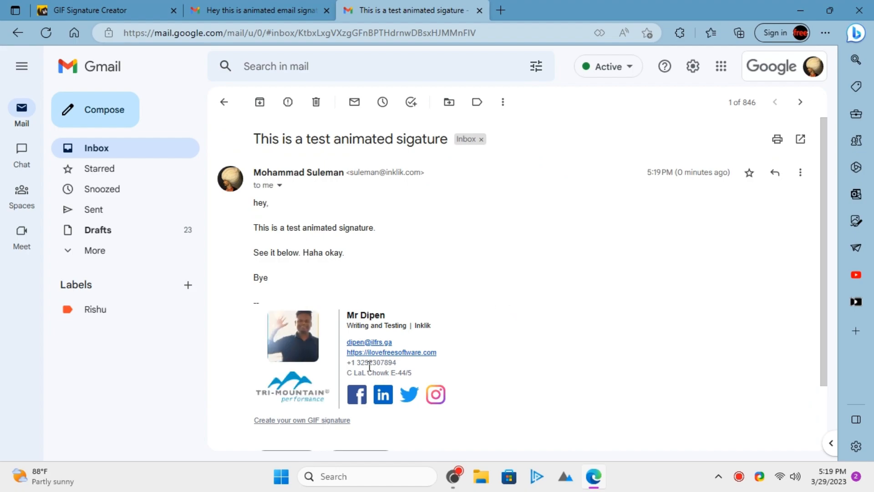
pyautogui.moveTo(530, 310)
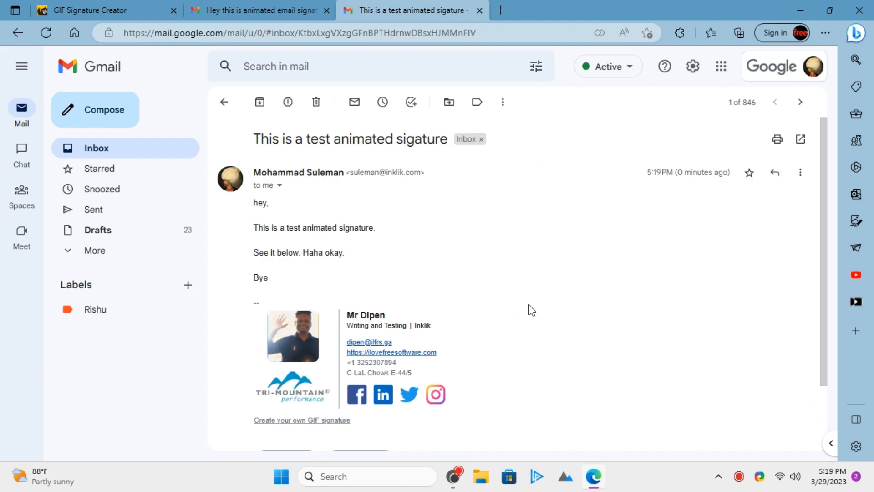